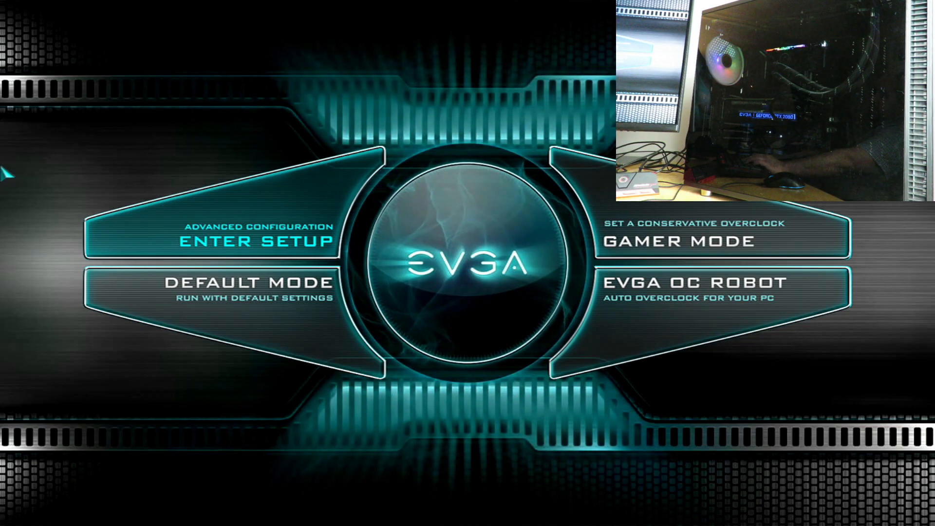
- Enter the EVGA advanced setup showing CPU overclocking with all core ratios at 50
click(257, 242)
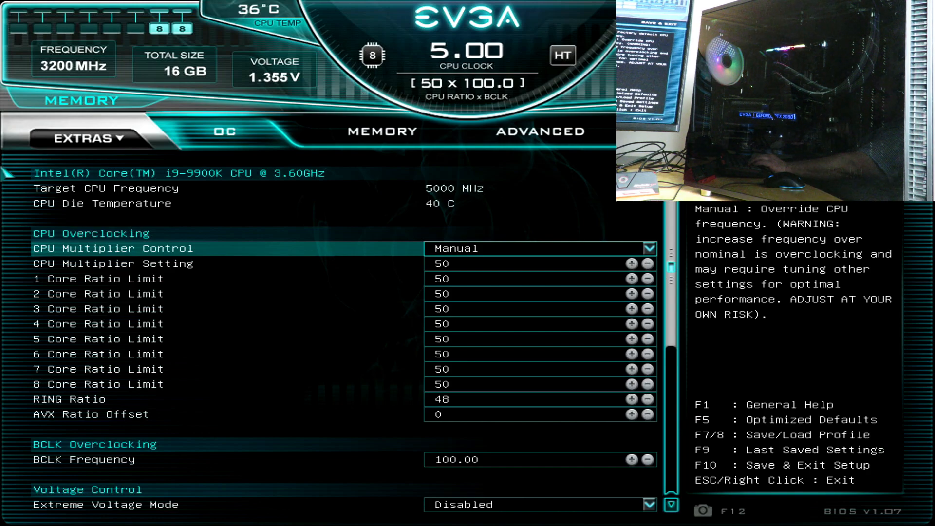
mouse_move(504, 211)
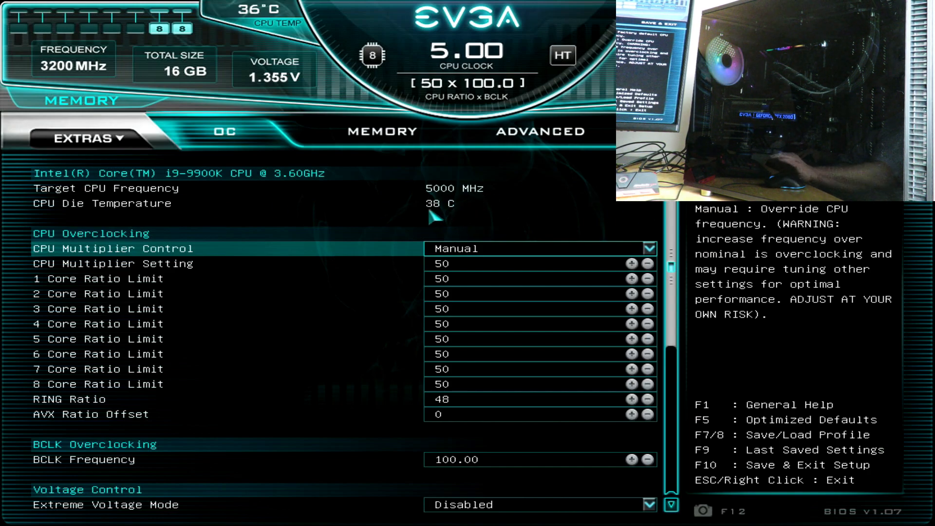
- Review memory timings, then reach the H/W Monitor Configuration page under Advanced
click(382, 132)
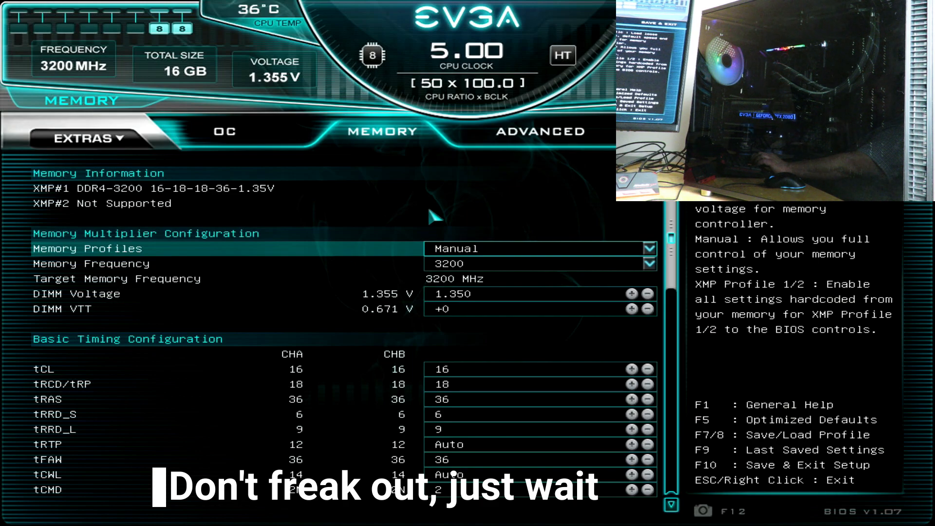
click(542, 132)
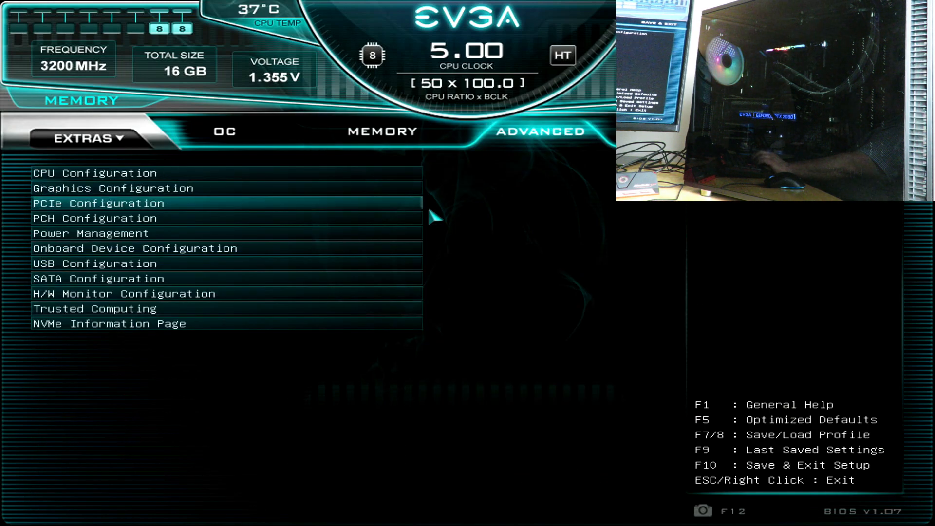
click(127, 294)
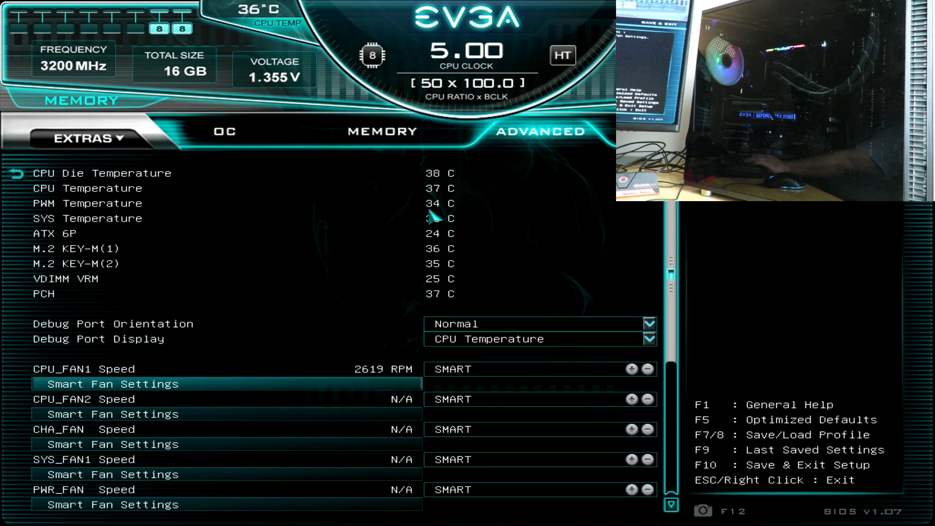
- Review the CPU_FAN1 smart fan curve, keeping it controlled by CPU Temperature
click(111, 384)
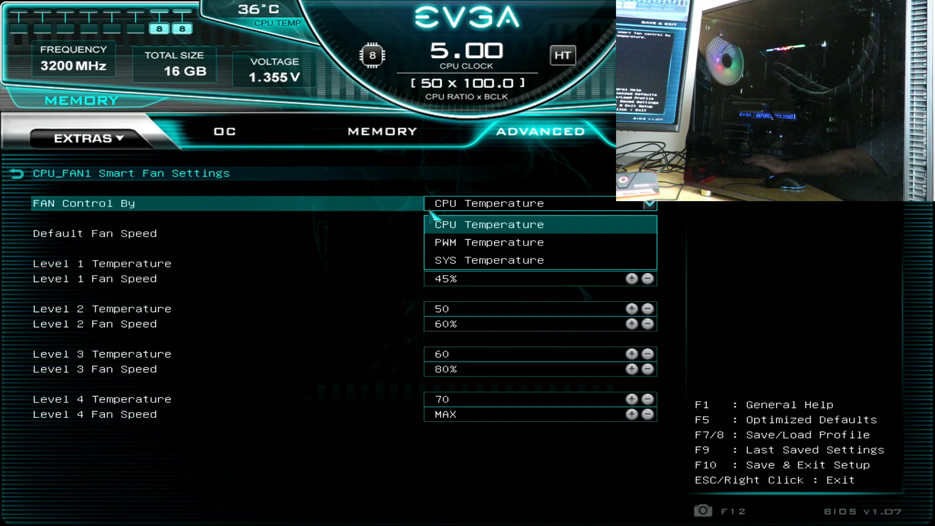
click(484, 224)
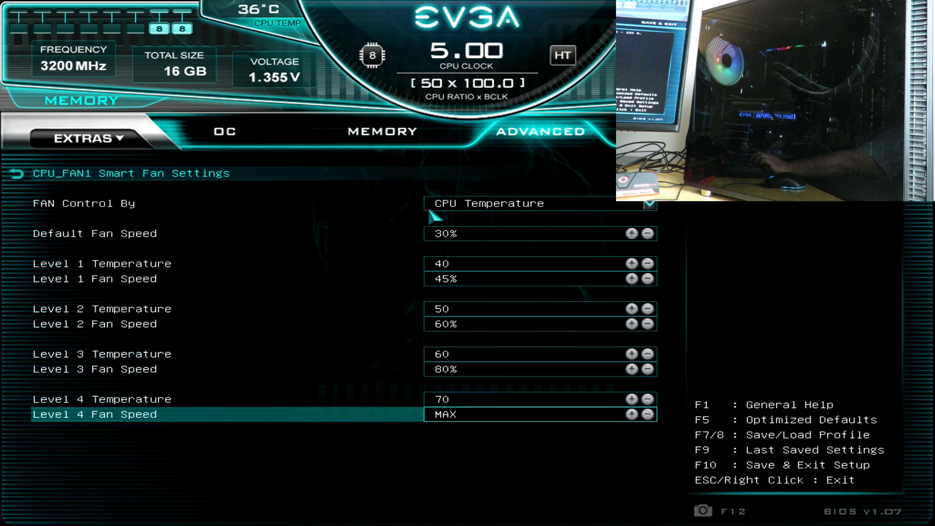
key(up)
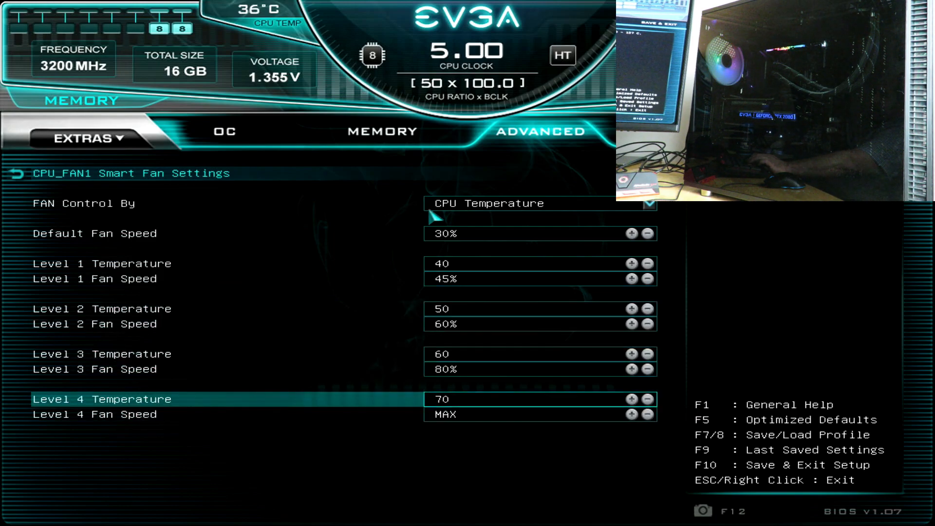
key(Up)
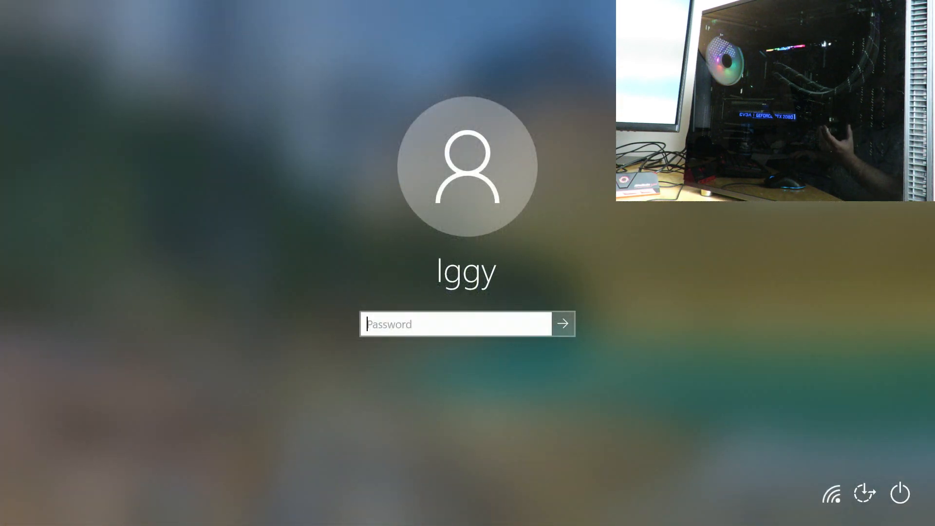
- Enter the account password to sign in to Windows 10
text(•)
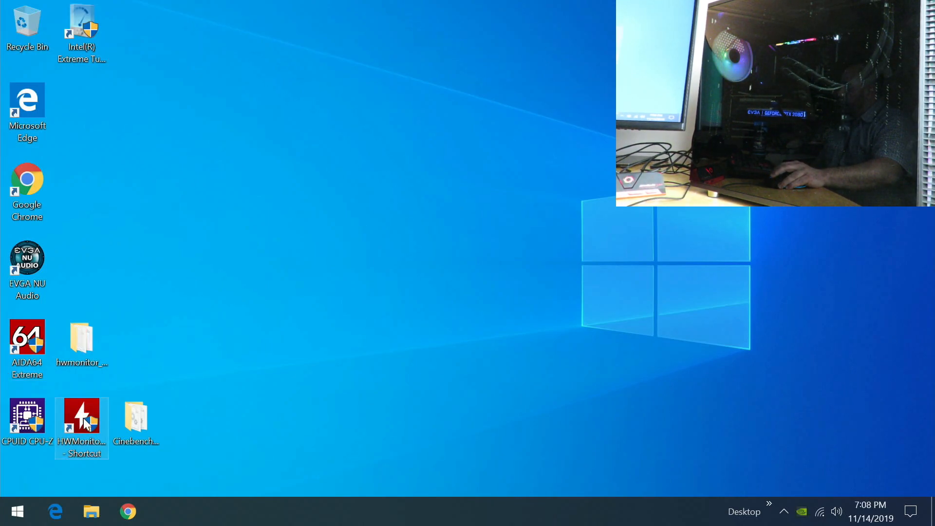
- Launch HWMonitor and review CPU voltages, temperatures and clocks reaching 5000 MHz
double_click(82, 416)
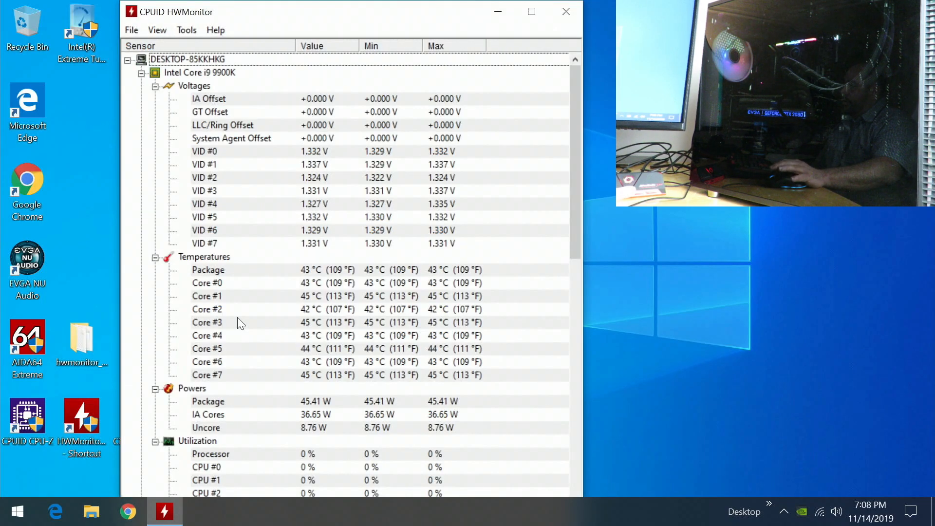
scroll(down, 3)
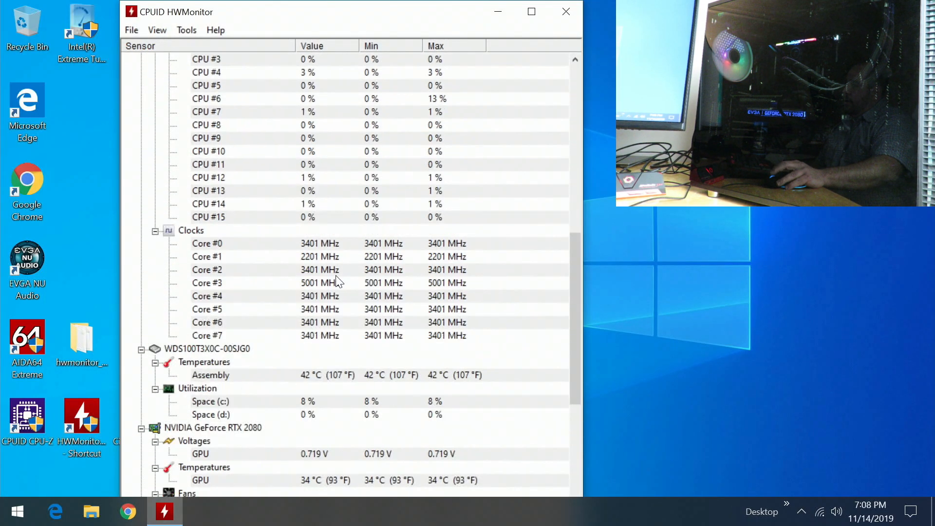
scroll(up, 3)
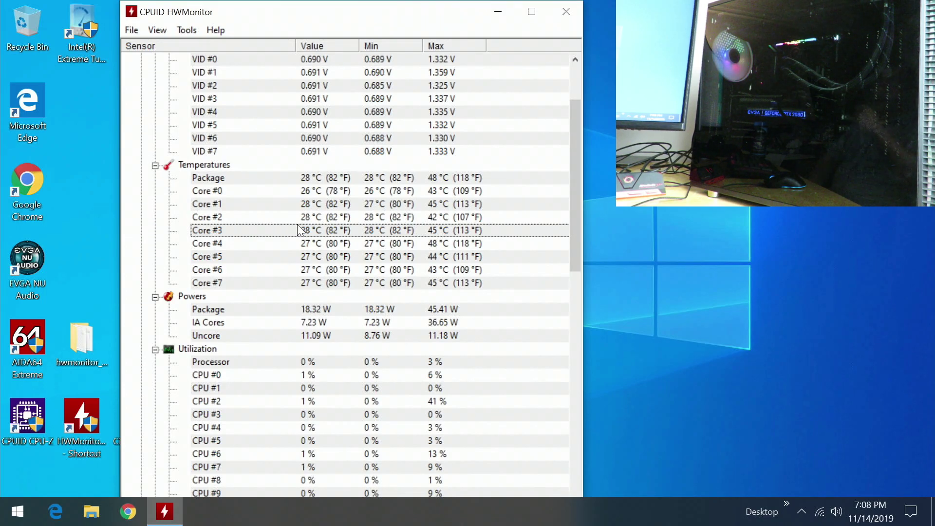
scroll(down, 3)
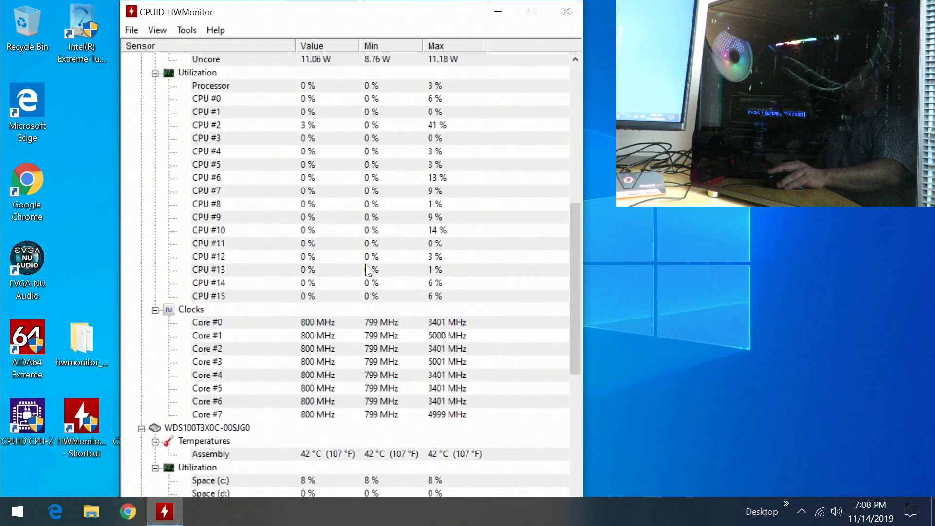
scroll(down, 3)
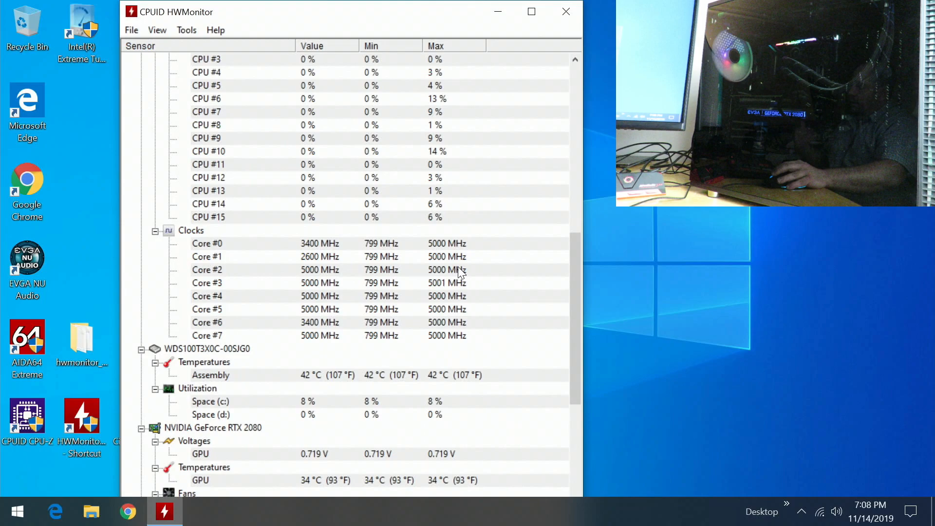
- Reach the High performance plan's advanced settings showing minimum processor state 5%
click(17, 511)
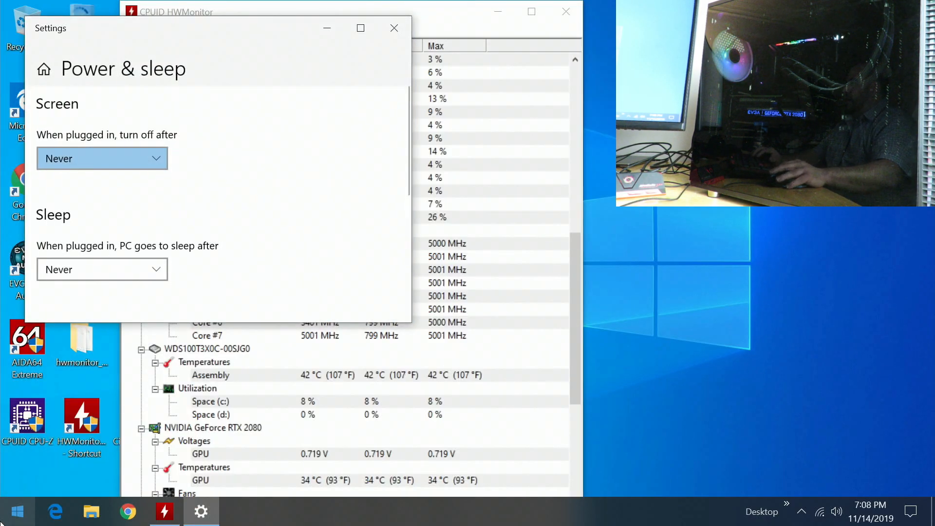
scroll(down, 3)
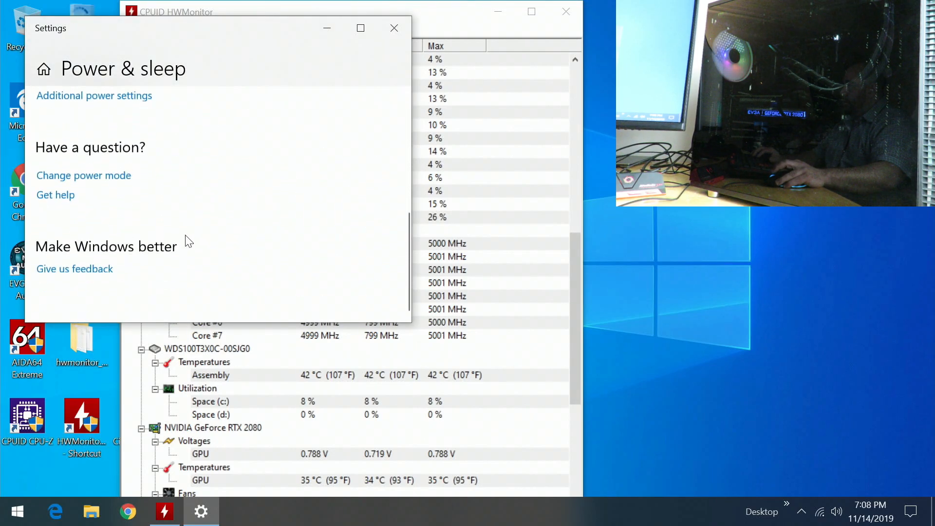
click(94, 96)
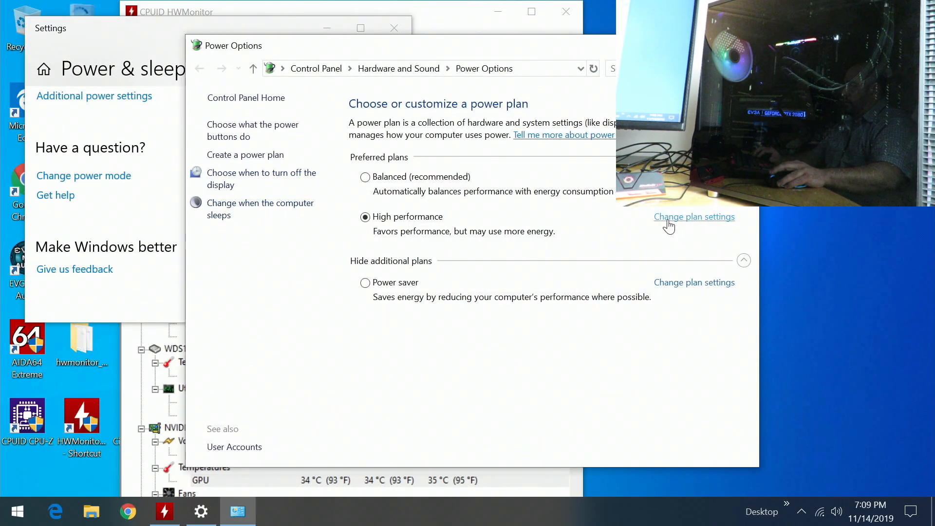
click(694, 217)
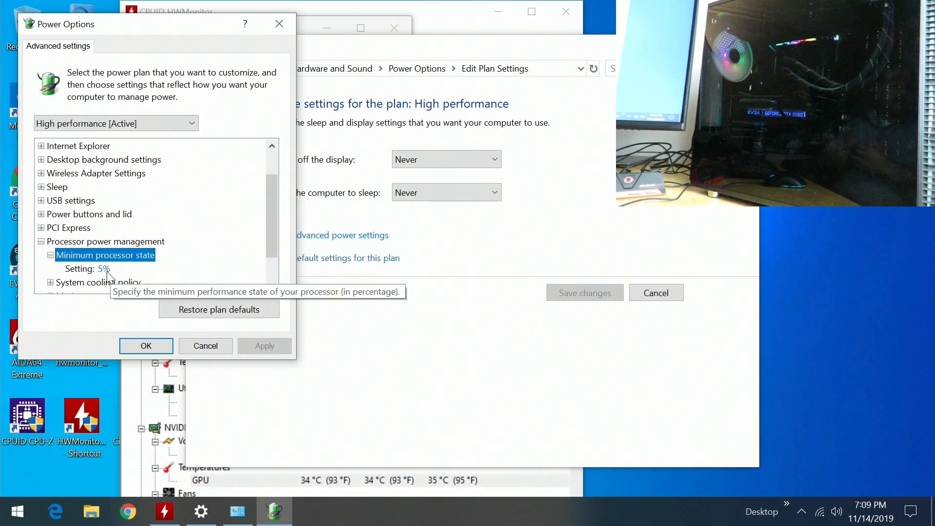
mouse_move(28, 235)
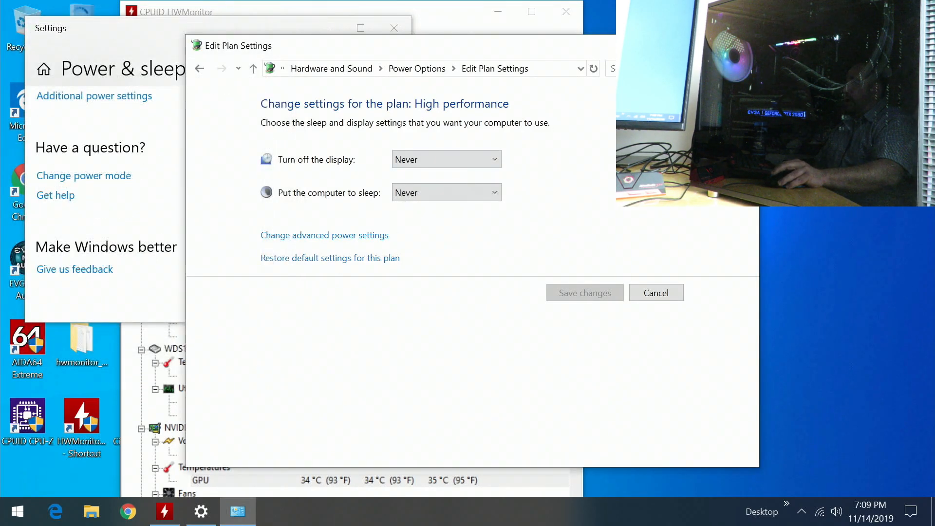
- Close the plan settings and power settings windows, leaving HWMonitor visible
click(655, 293)
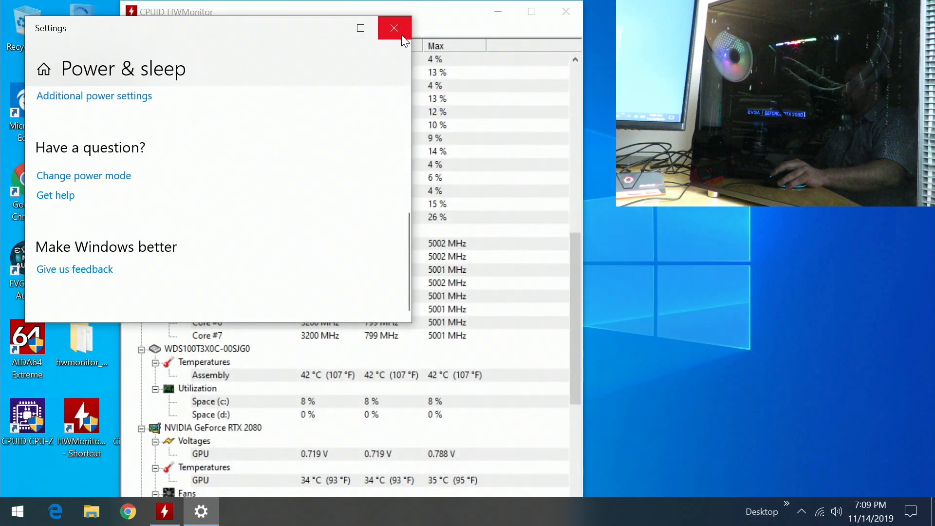
click(394, 29)
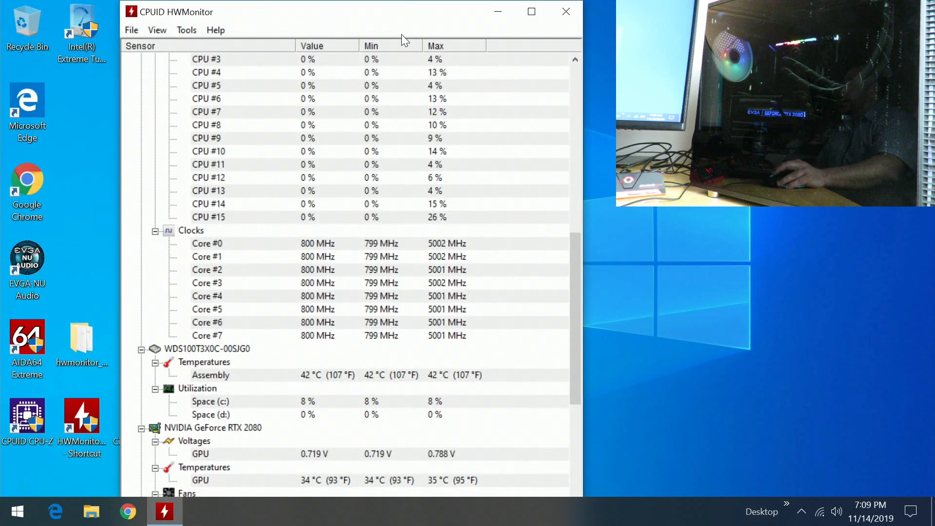
- Review idle CPU voltage and power readings in HWMonitor, then launch AIDA64 Extreme
scroll(up, 3)
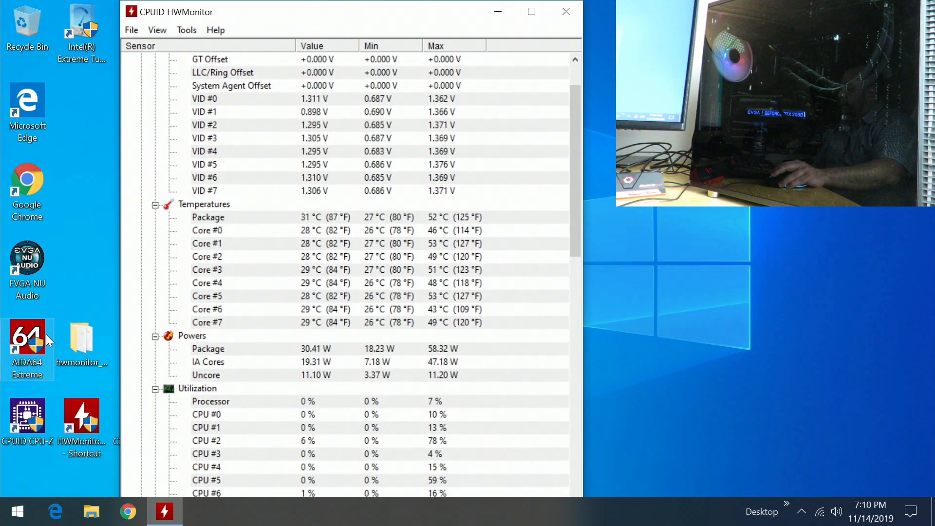
double_click(27, 340)
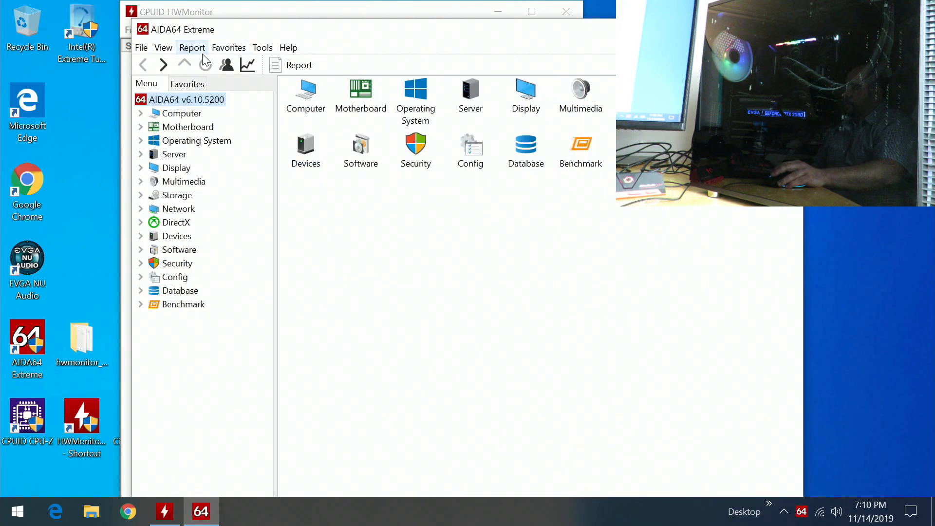
- Bring up the System Stability Test from AIDA64's Tools menu
click(262, 48)
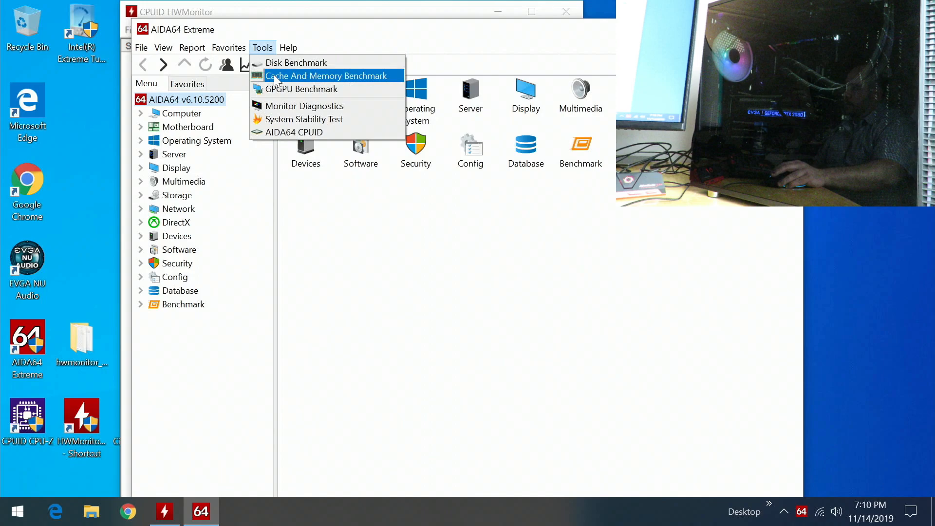
click(303, 119)
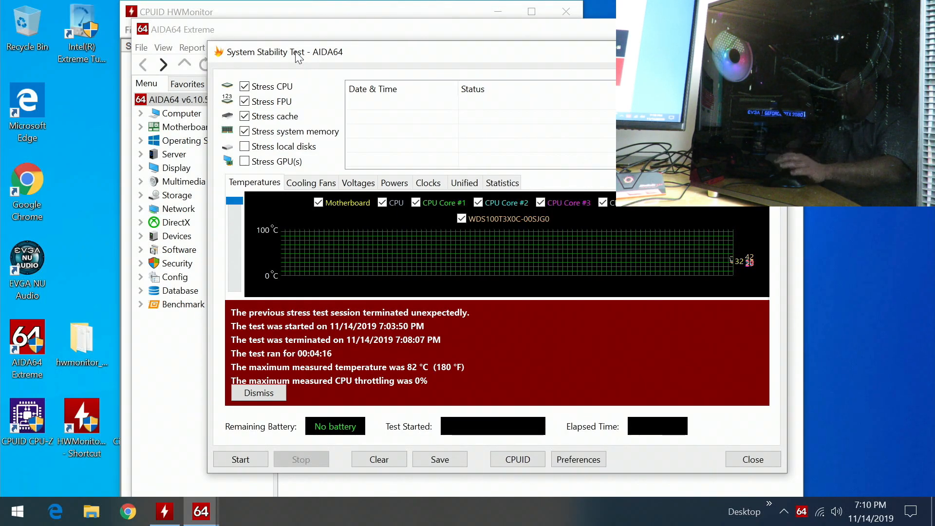
mouse_move(260, 410)
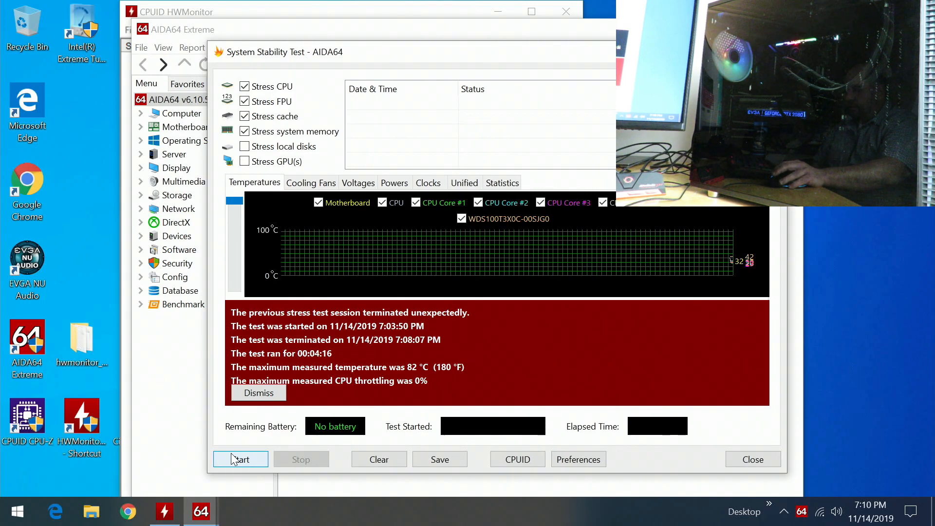
- Start the stability test and bring HWMonitor forward showing all threads at 100%
click(241, 459)
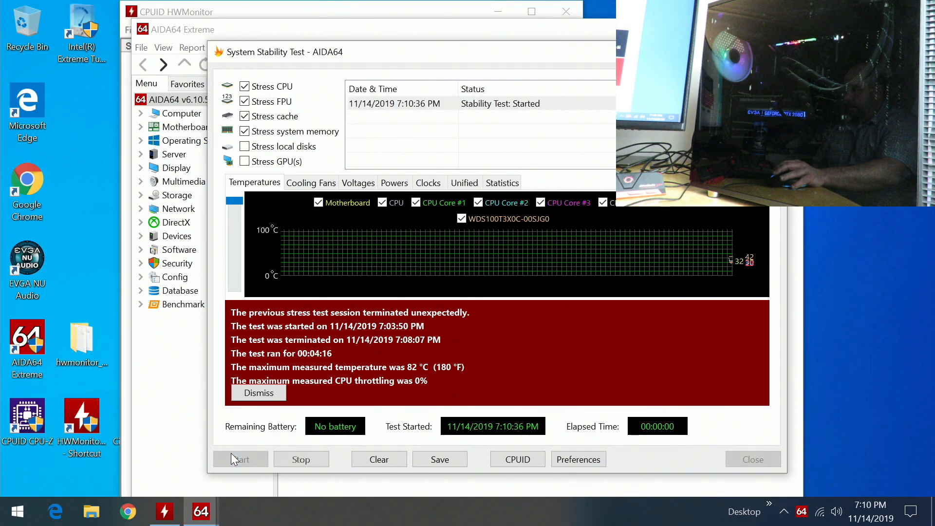
click(241, 459)
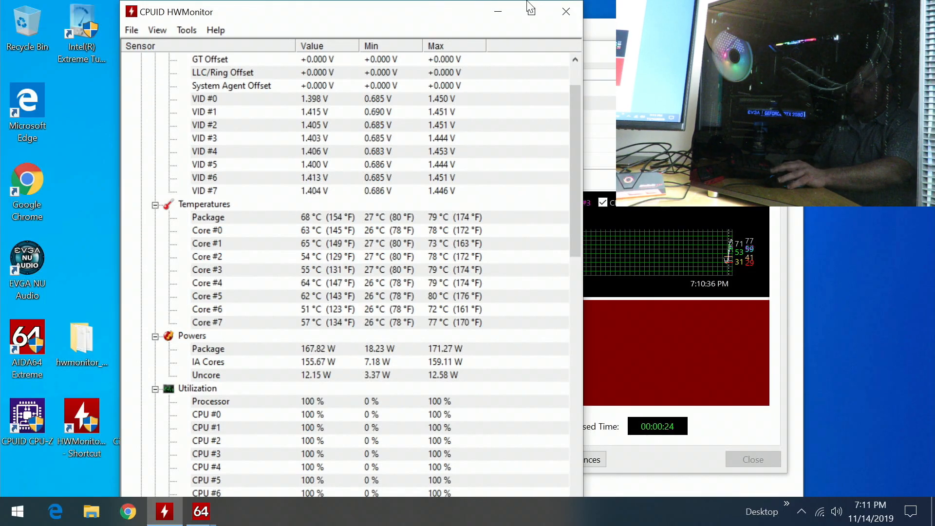
- Check clocks near 5000 MHz, 100% utilization and package peaking at 83 °C
scroll(down, 3)
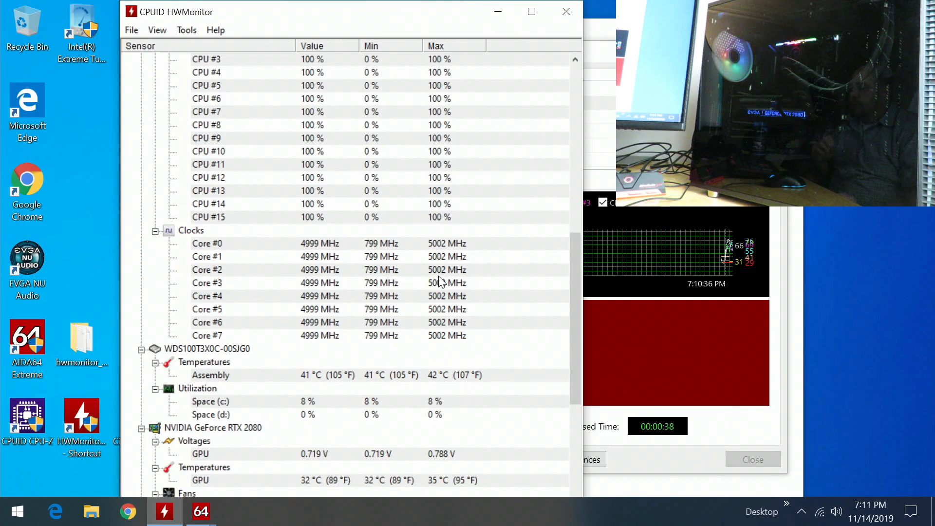
mouse_move(292, 290)
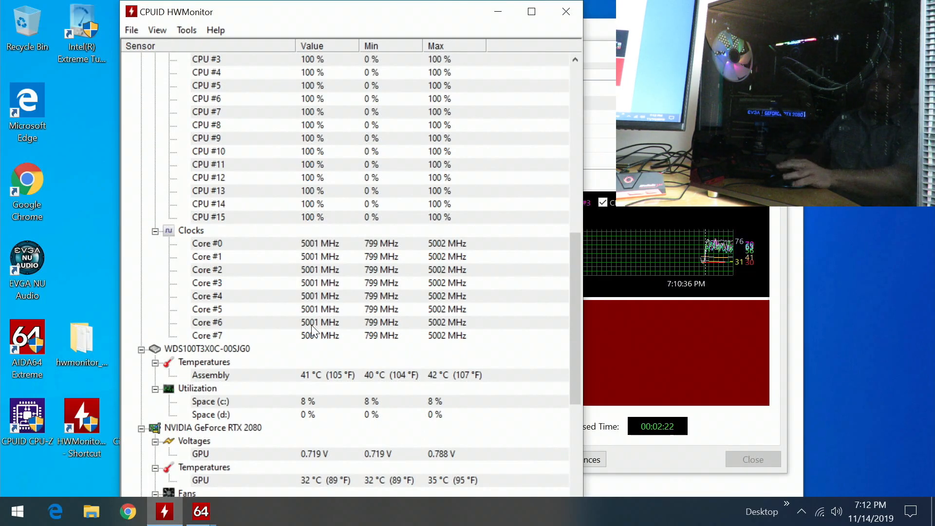
scroll(up, 3)
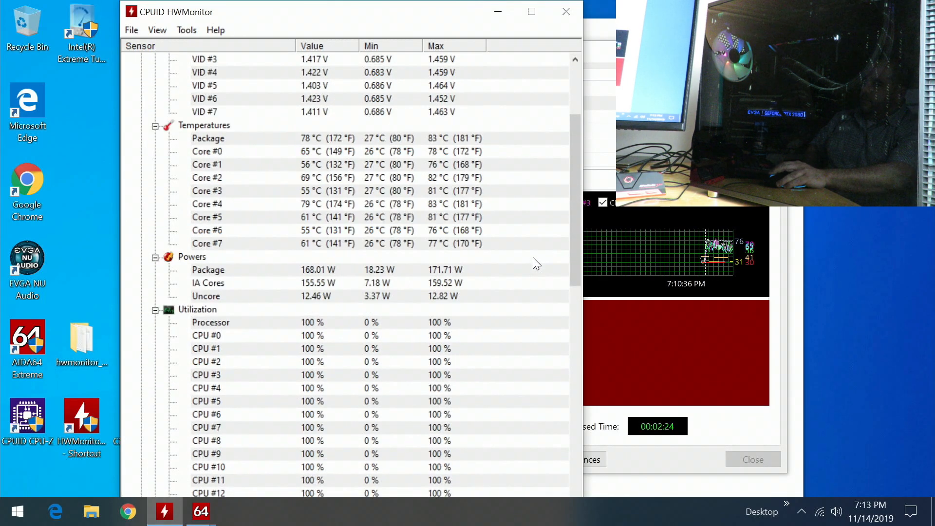
scroll(up, 3)
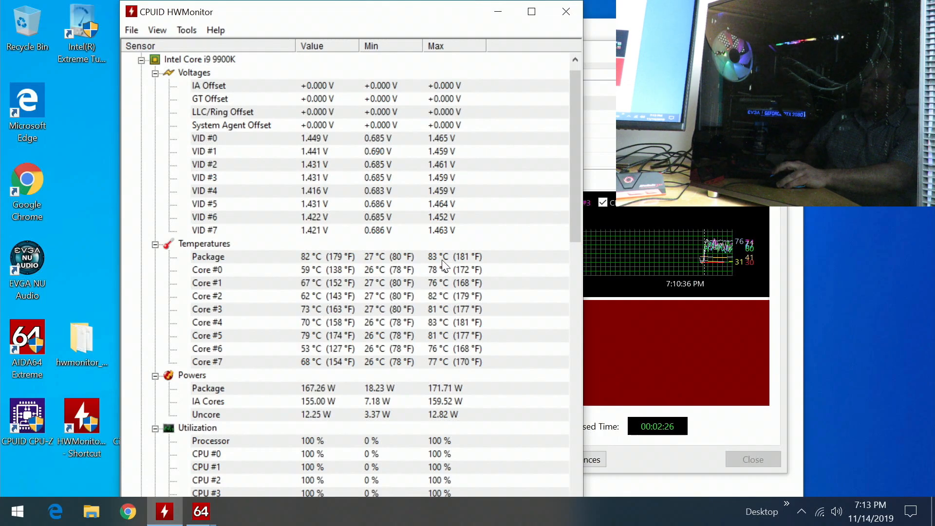